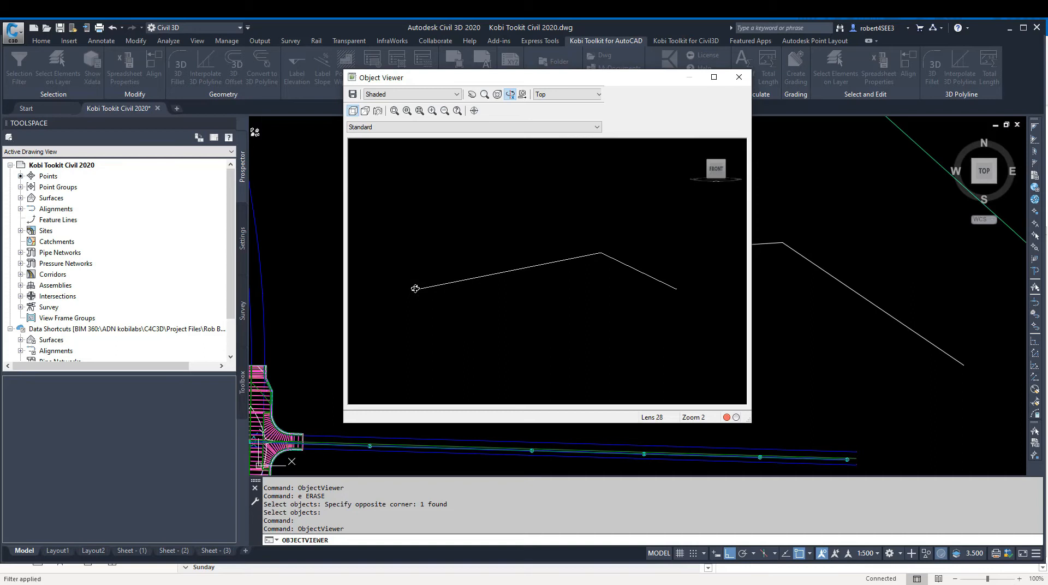
pyautogui.moveTo(594, 252)
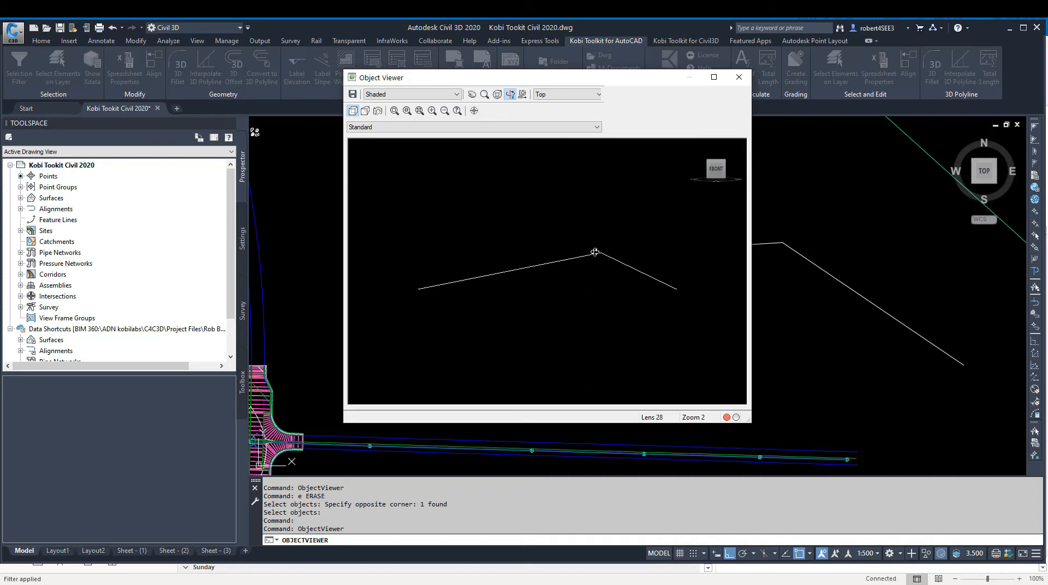
pyautogui.moveTo(677, 293)
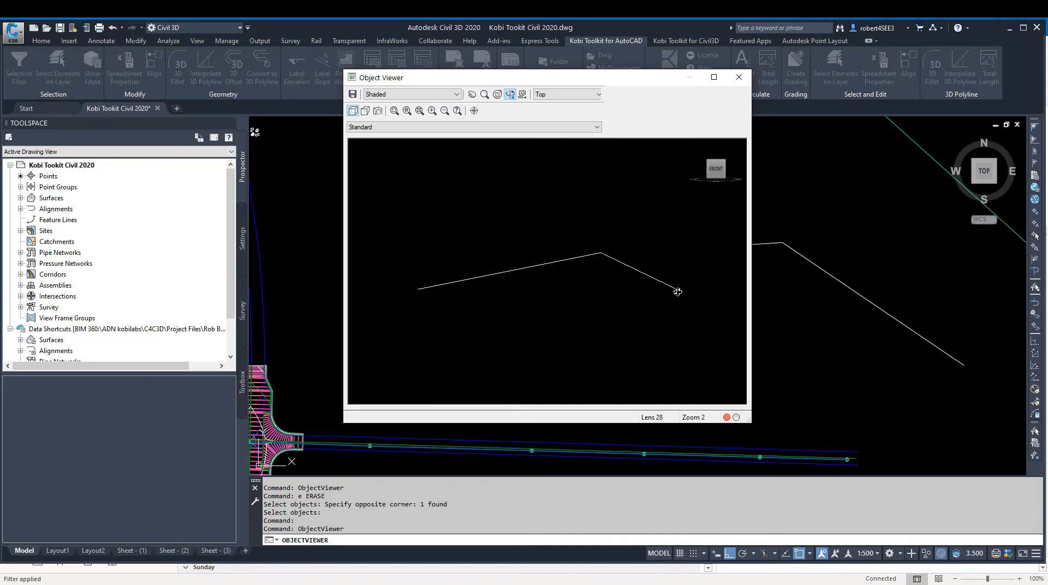
pyautogui.moveTo(473, 272)
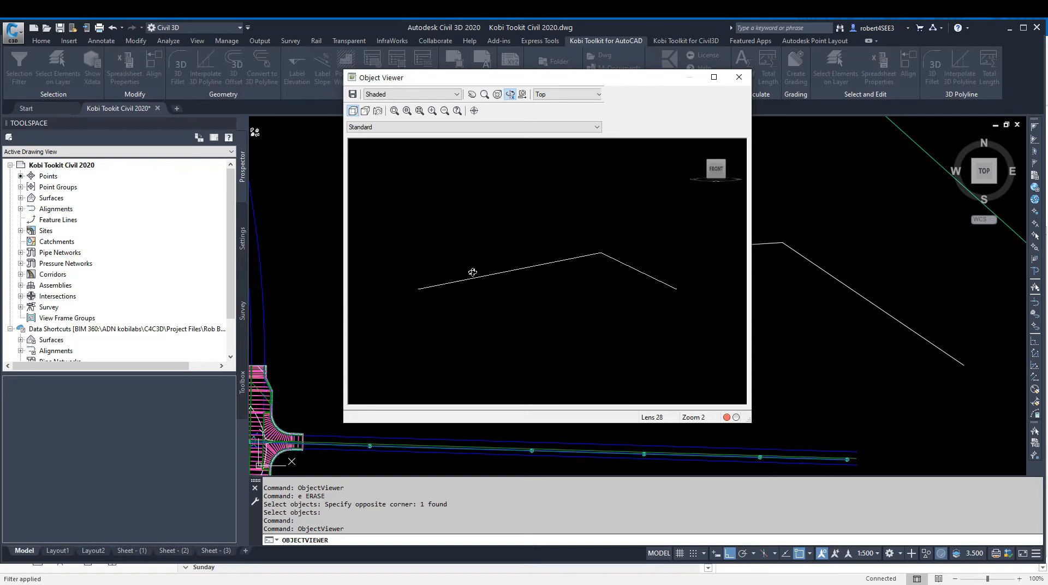
# Close Object Viewer and start the Kobi 3D Fillet on the two-segment polyline
pyautogui.click(738, 76)
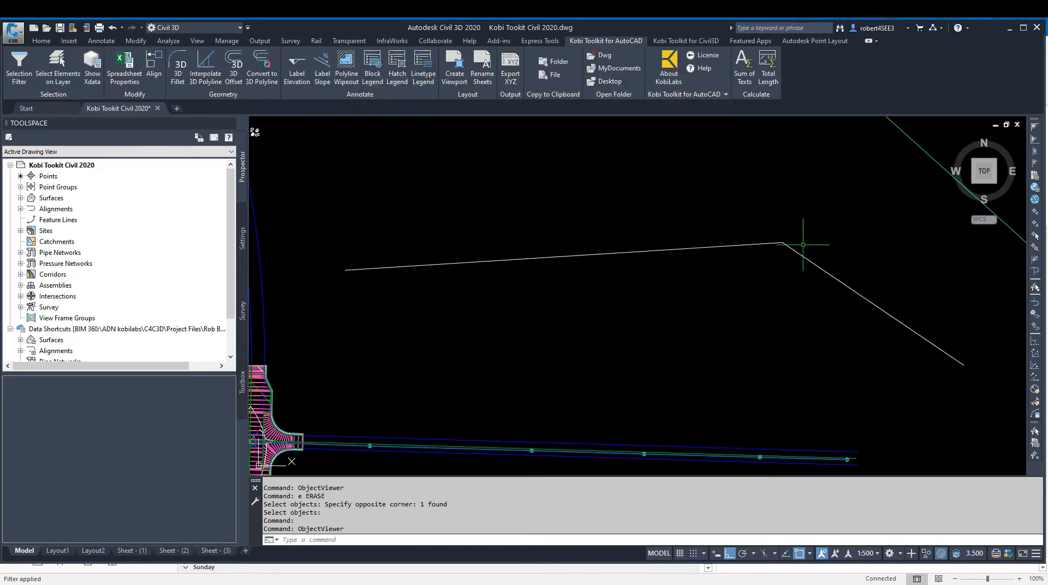
pyautogui.moveTo(826, 266)
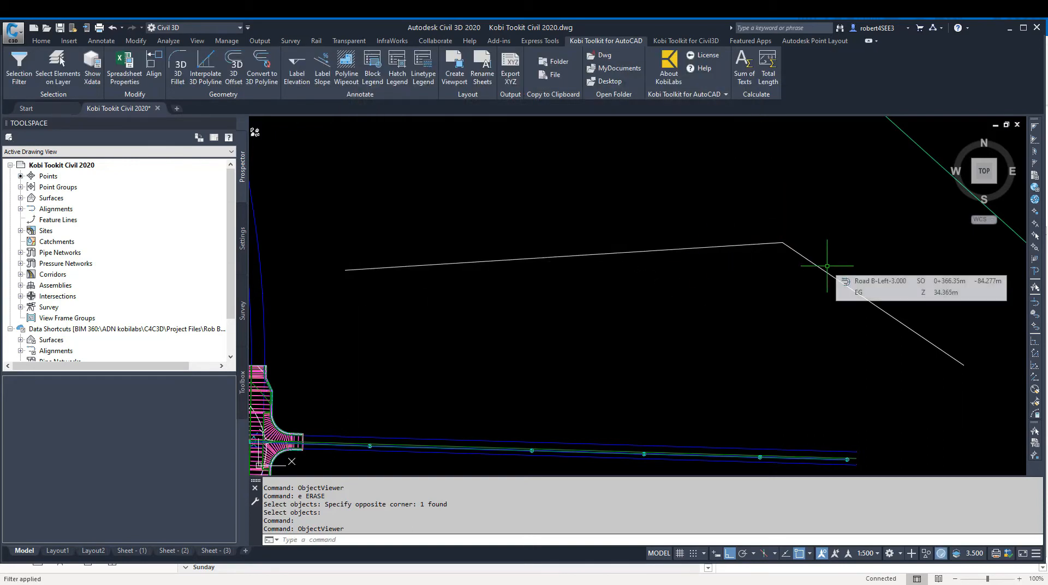
pyautogui.moveTo(790, 259)
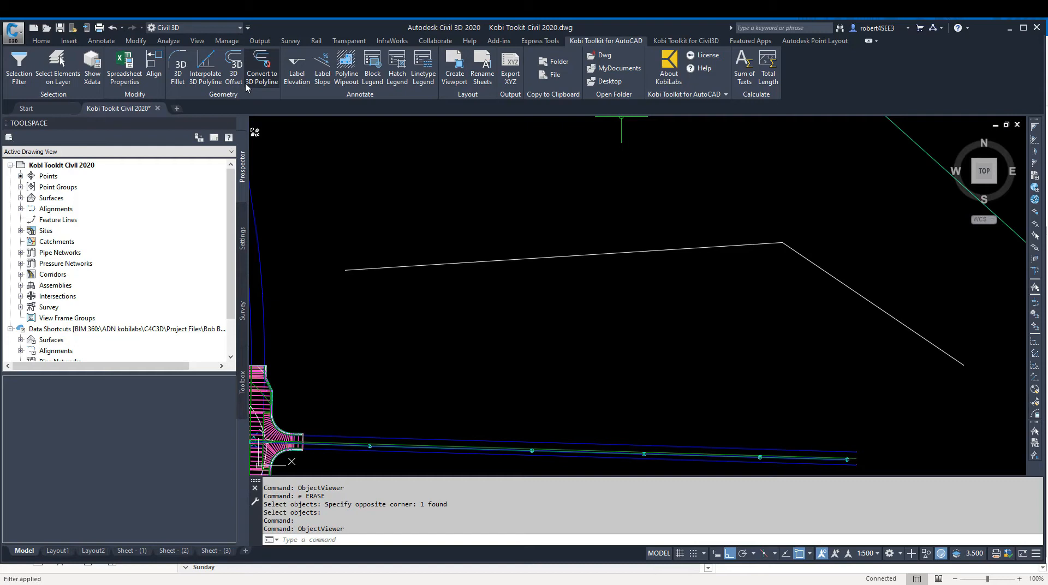
pyautogui.moveTo(178, 70)
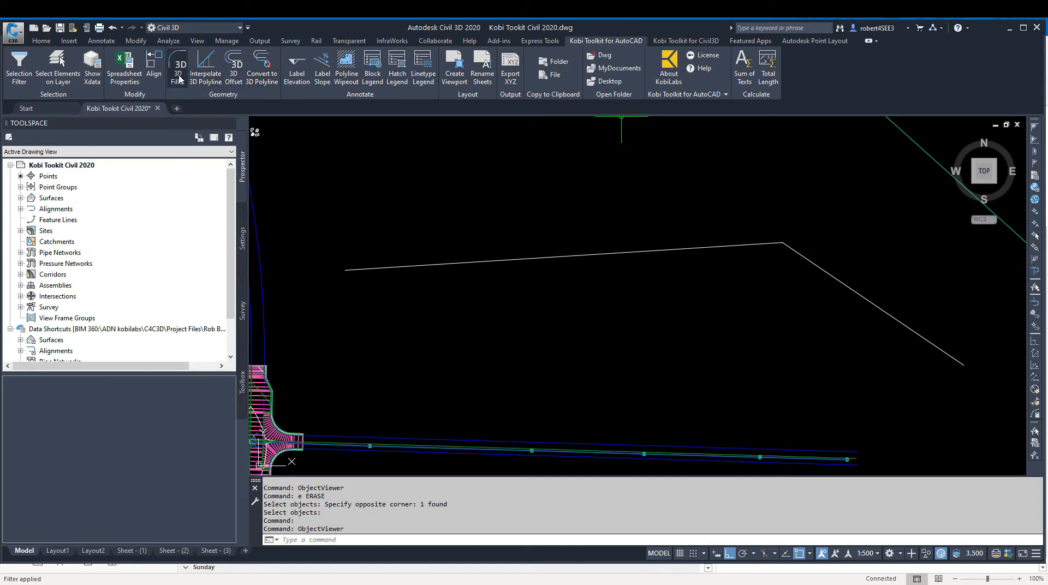
pyautogui.click(178, 69)
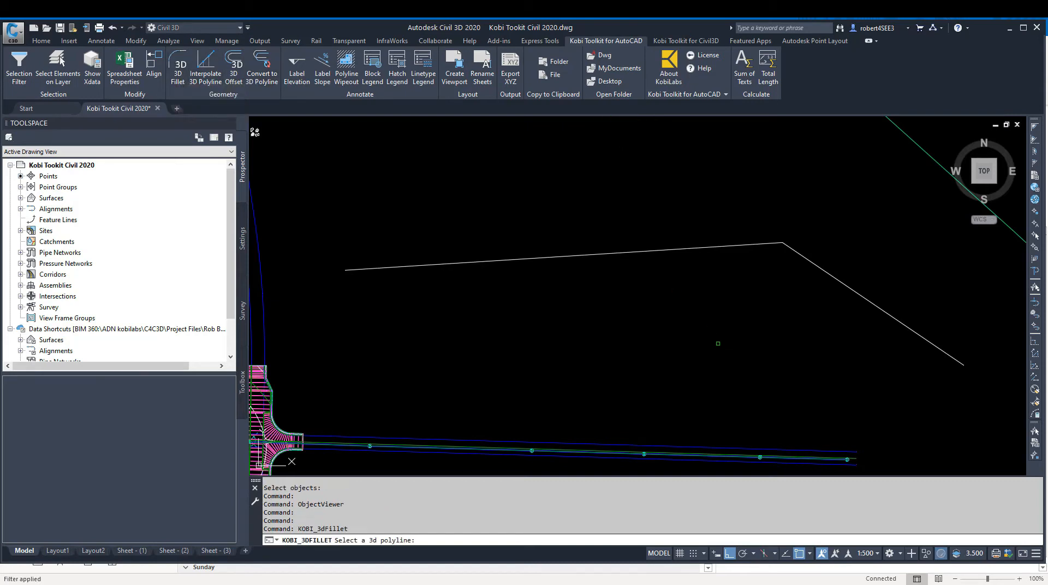
pyautogui.moveTo(717, 343)
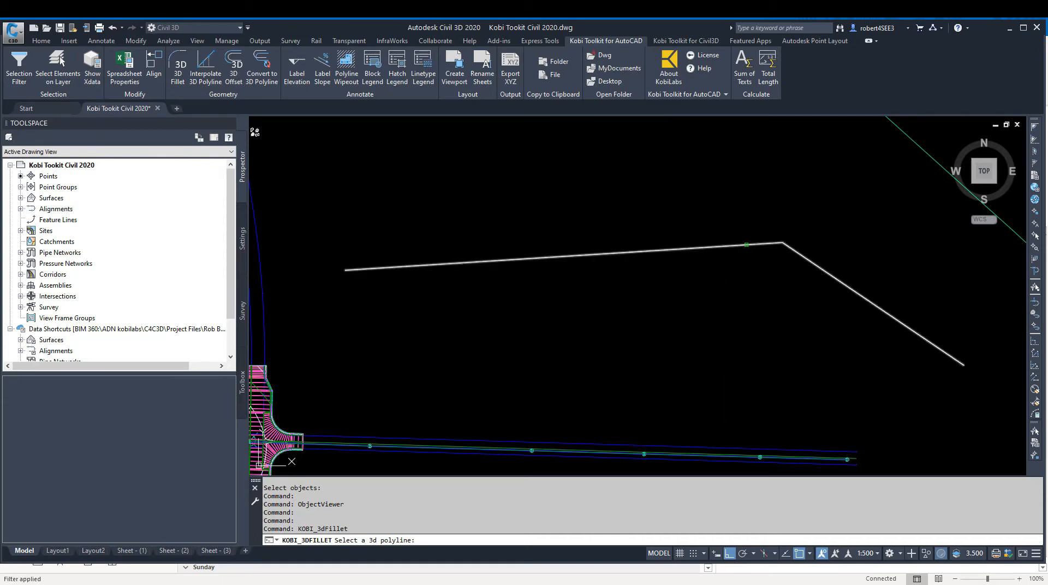
pyautogui.click(747, 245)
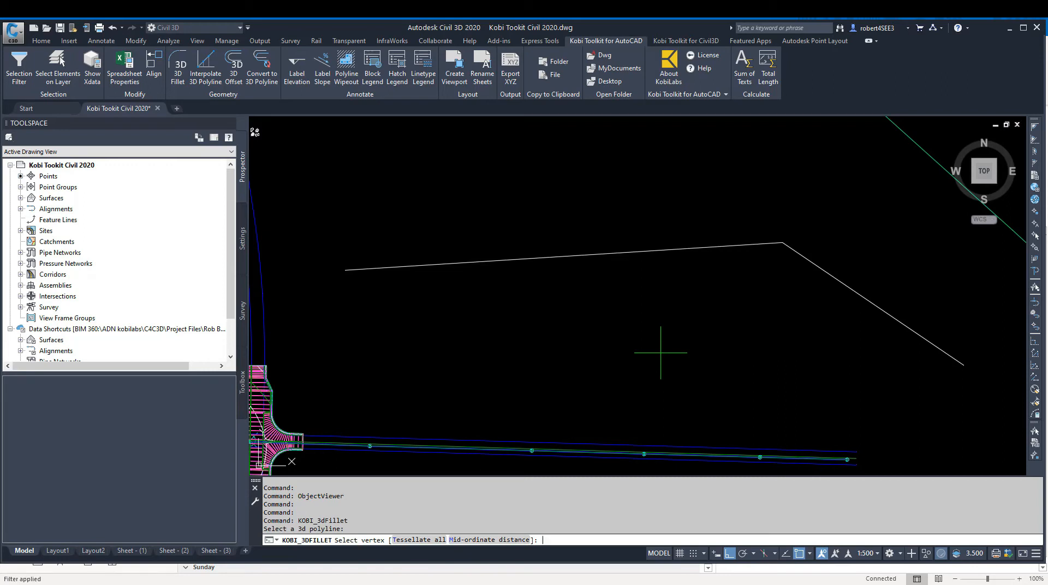
# Keep the 0.010 mid-ordinate distance and round the corner vertex with radius 45
pyautogui.write('m')
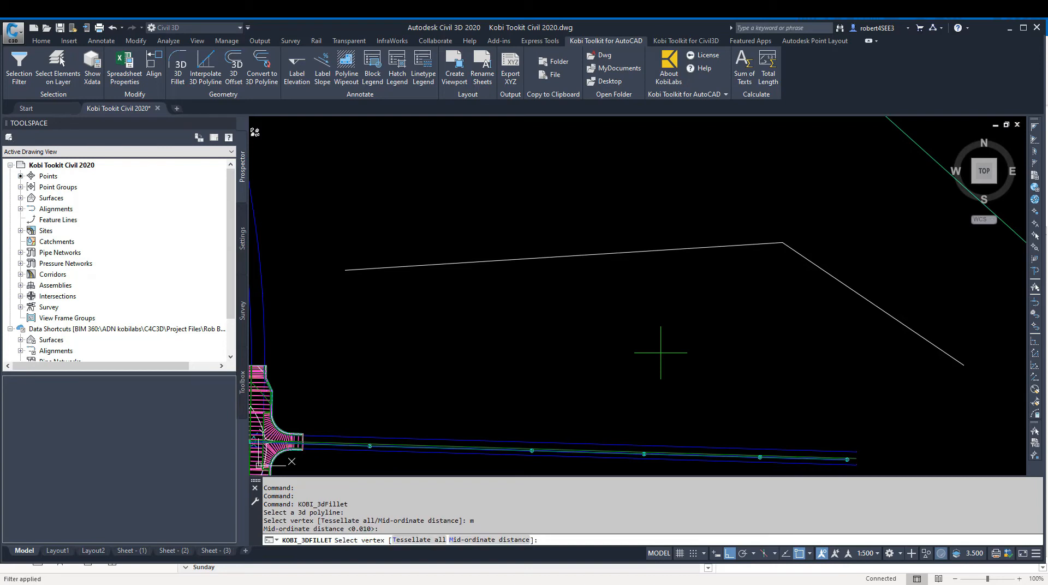
pyautogui.moveTo(781, 242)
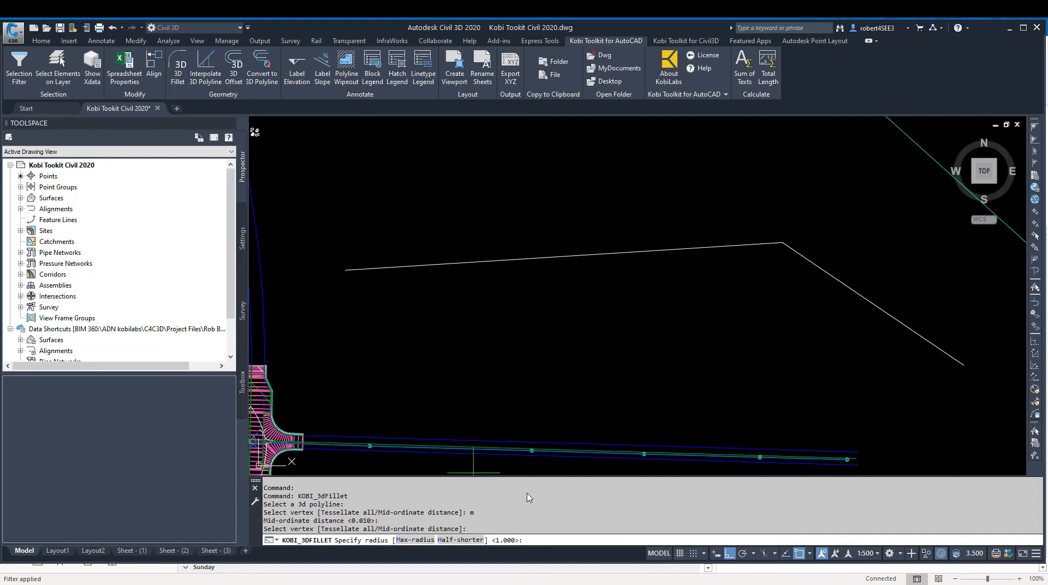
pyautogui.moveTo(786, 302)
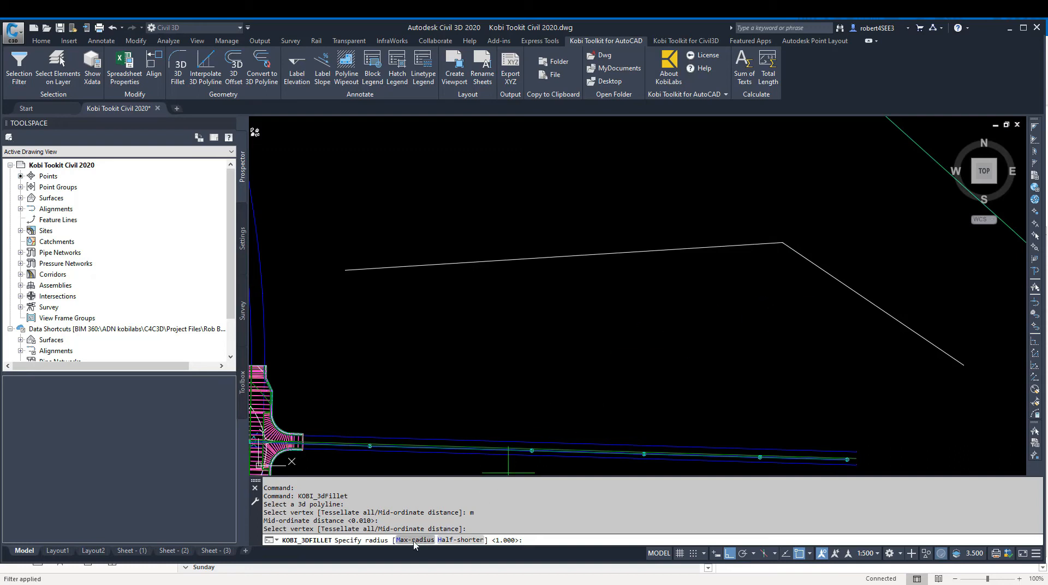
pyautogui.moveTo(931, 381)
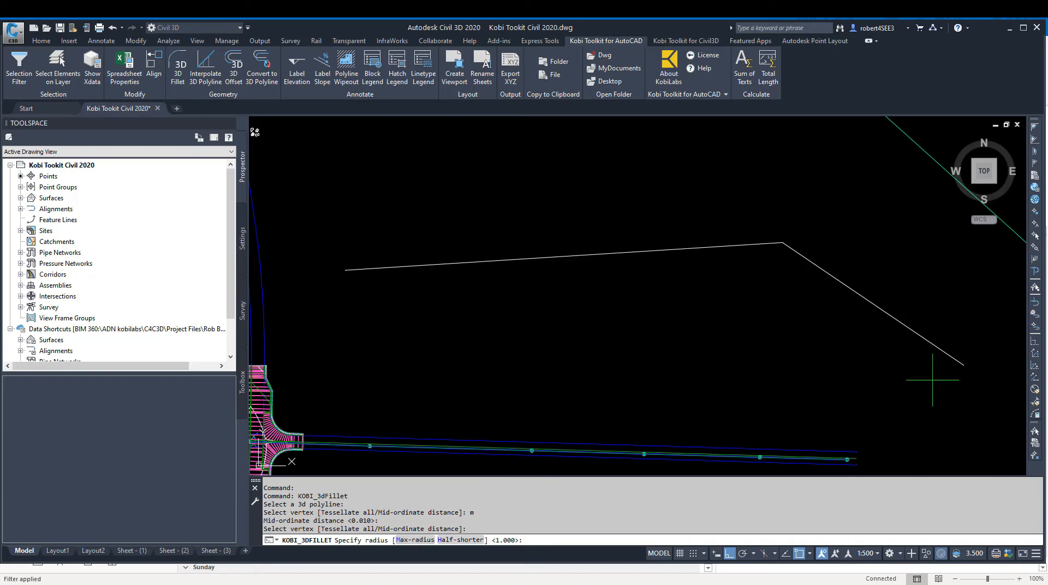
pyautogui.moveTo(550, 256)
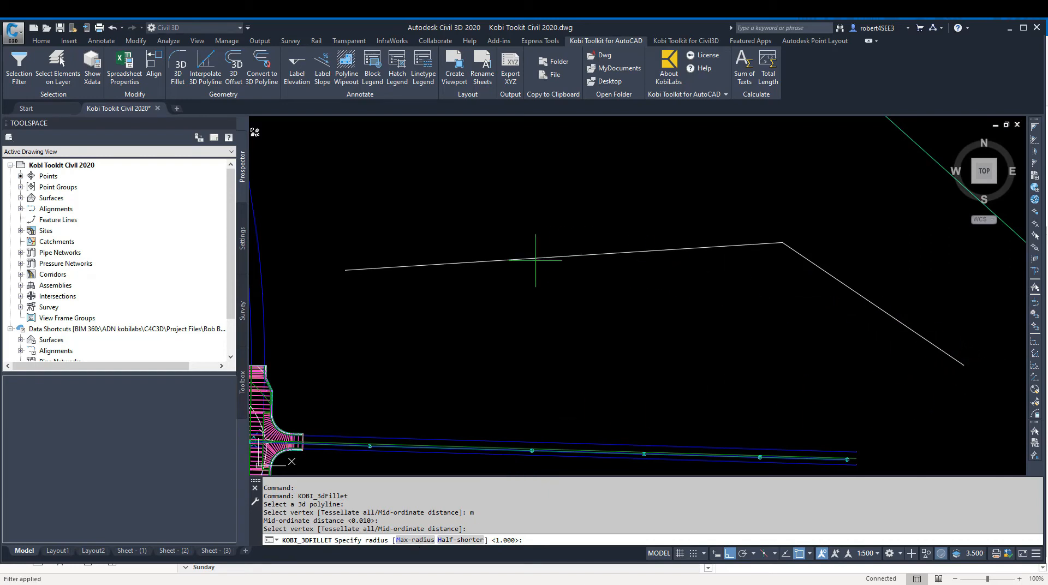
pyautogui.moveTo(898, 340)
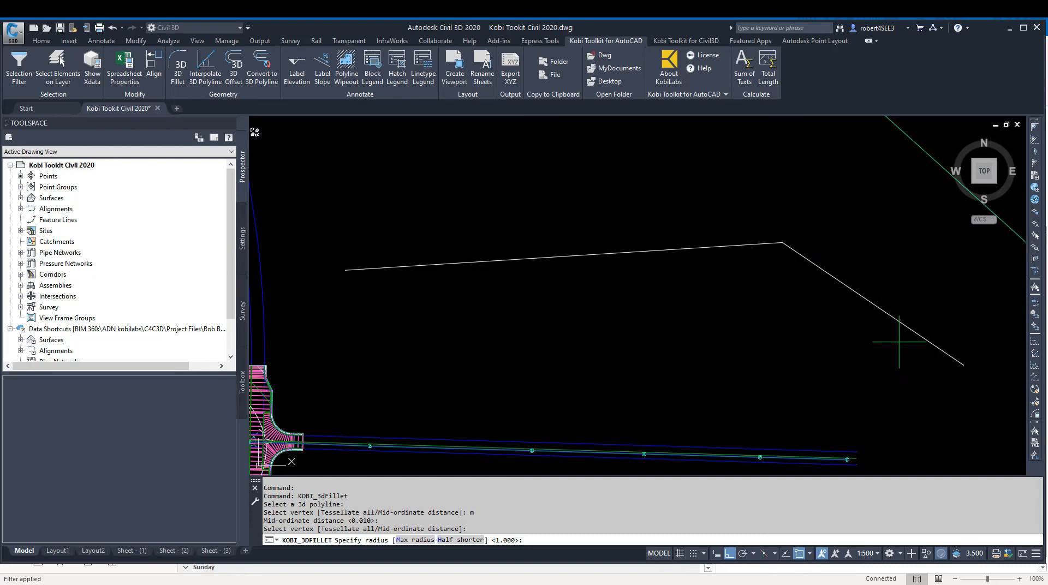
pyautogui.moveTo(871, 302)
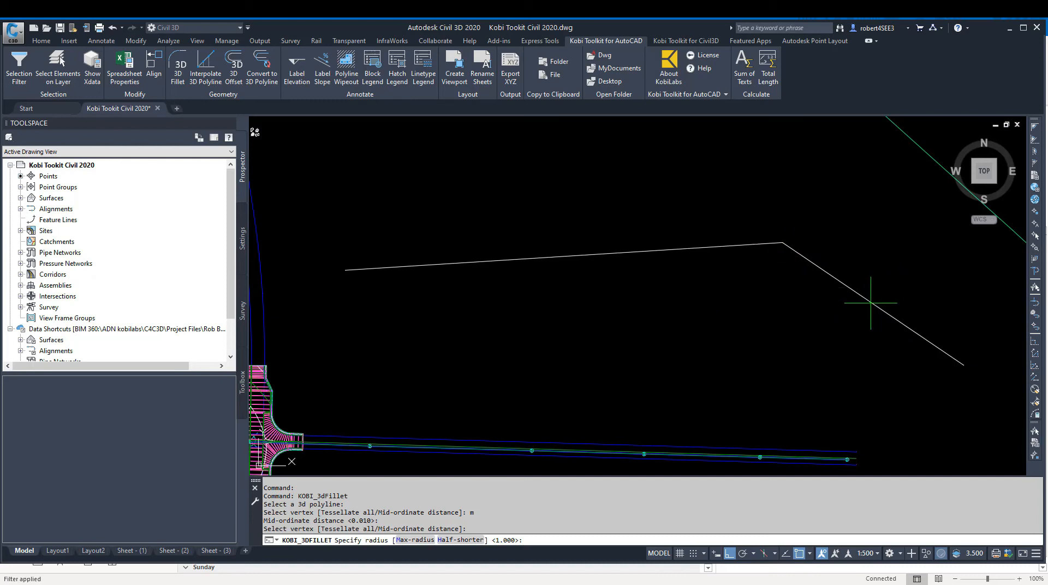
pyautogui.moveTo(799, 258)
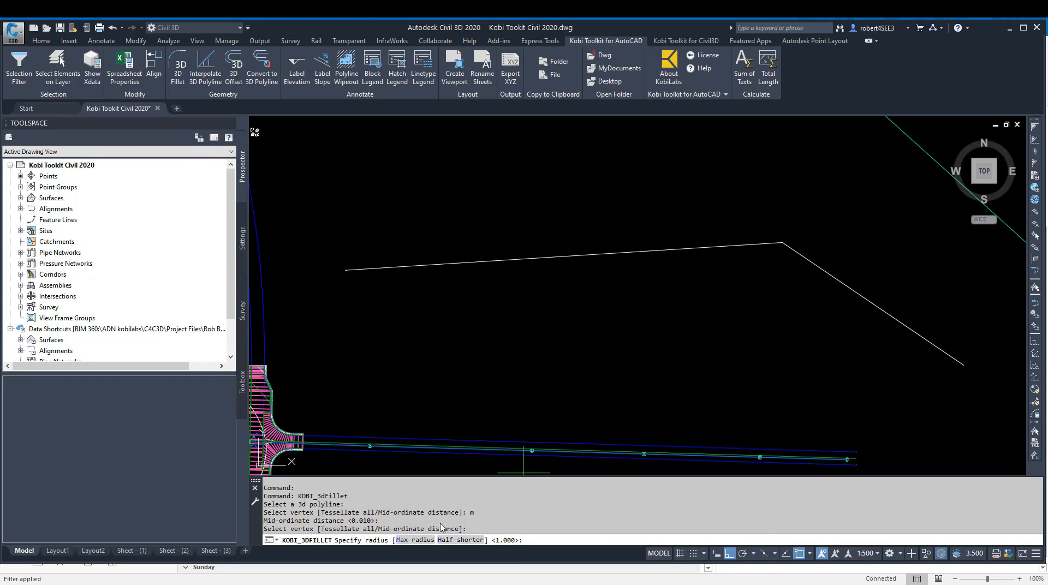
pyautogui.moveTo(860, 321)
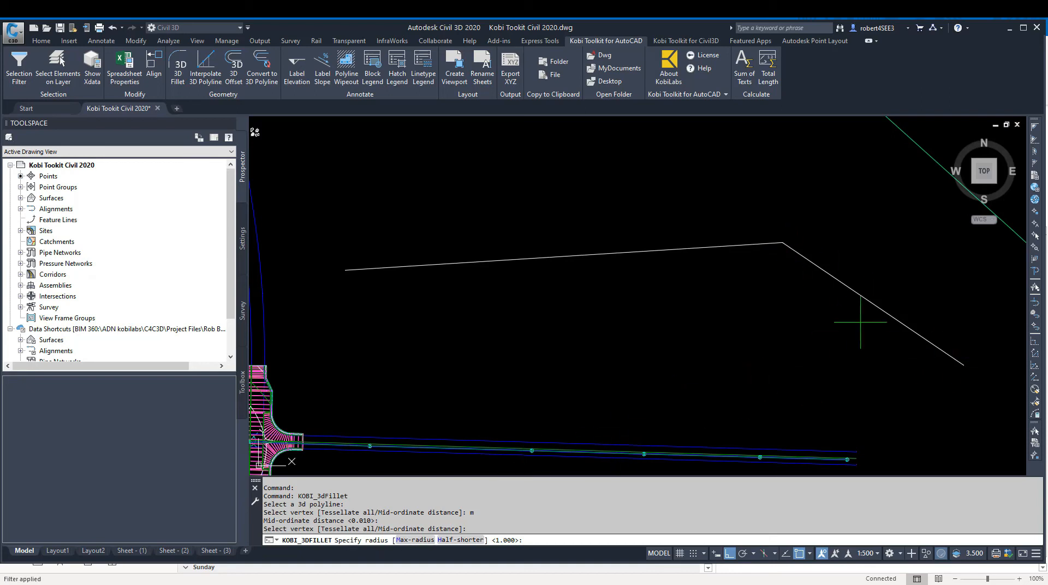
pyautogui.write('45')
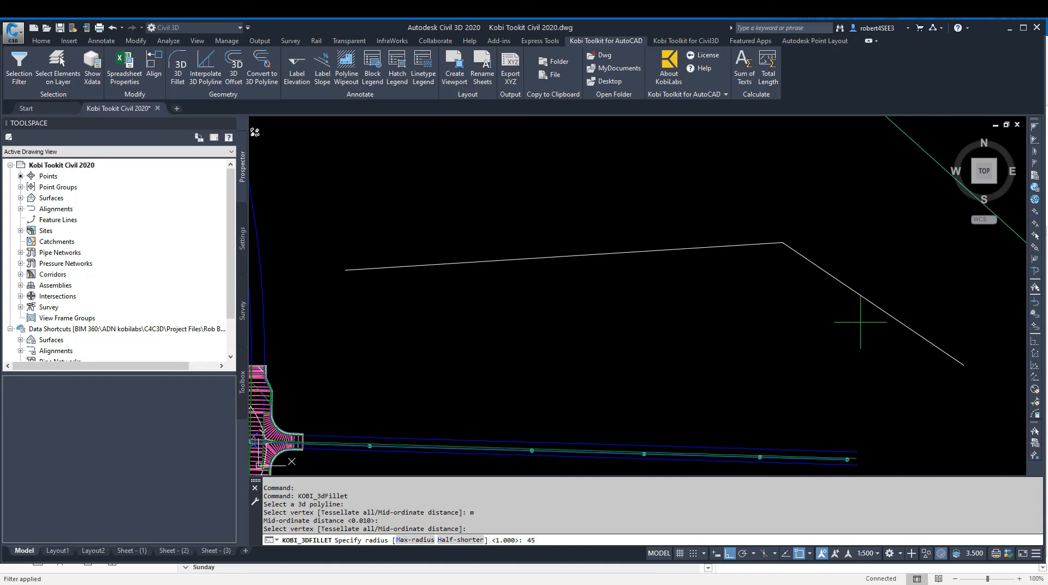
pyautogui.press('Return')
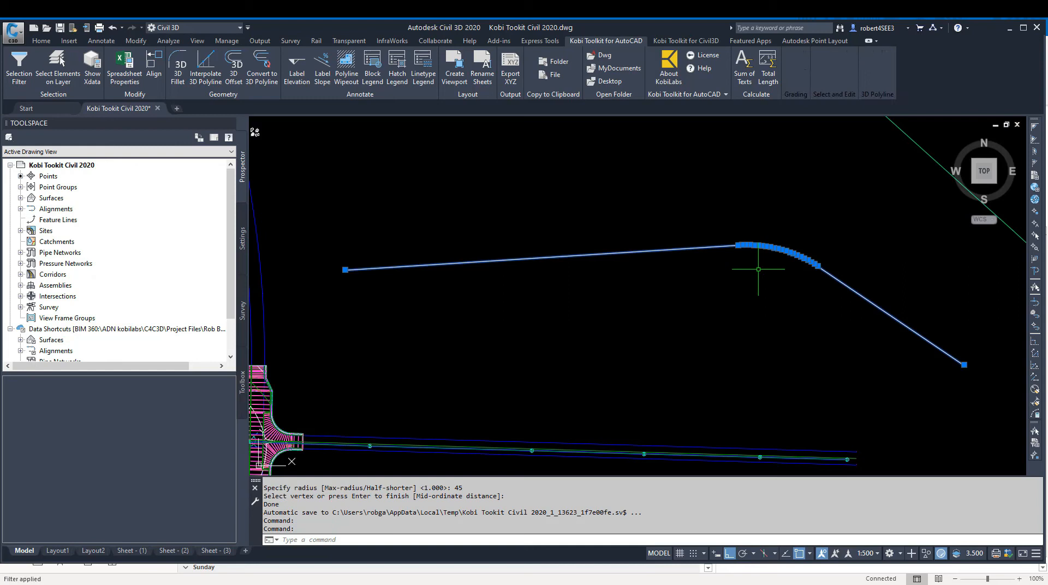
# Finish the fillet with no further vertices, leaving the corner as a 45-radius curve
pyautogui.press('Escape')
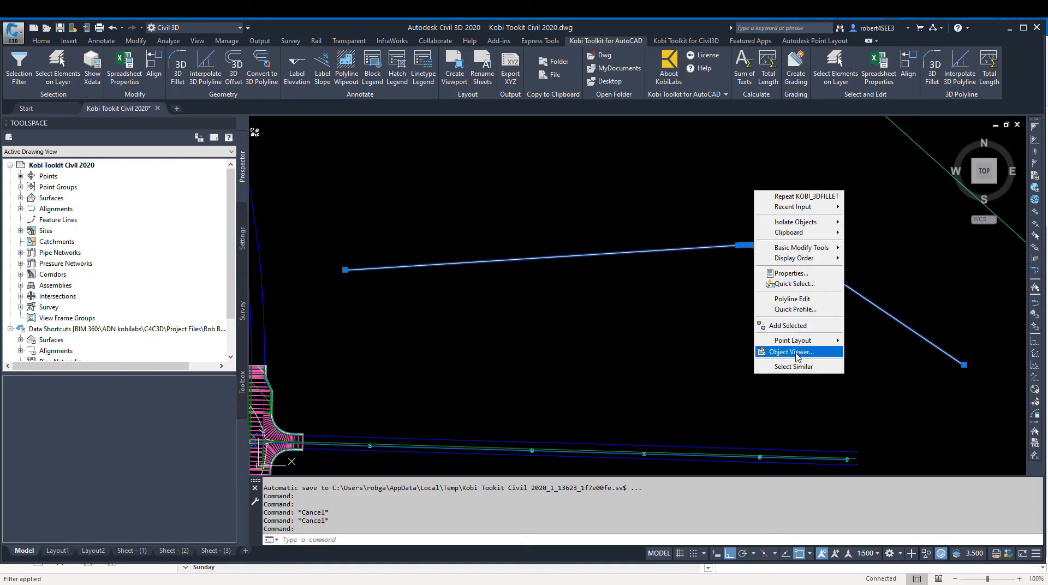
# Inspect the filleted polyline's rounded corner in Object Viewer, then close it
pyautogui.click(791, 352)
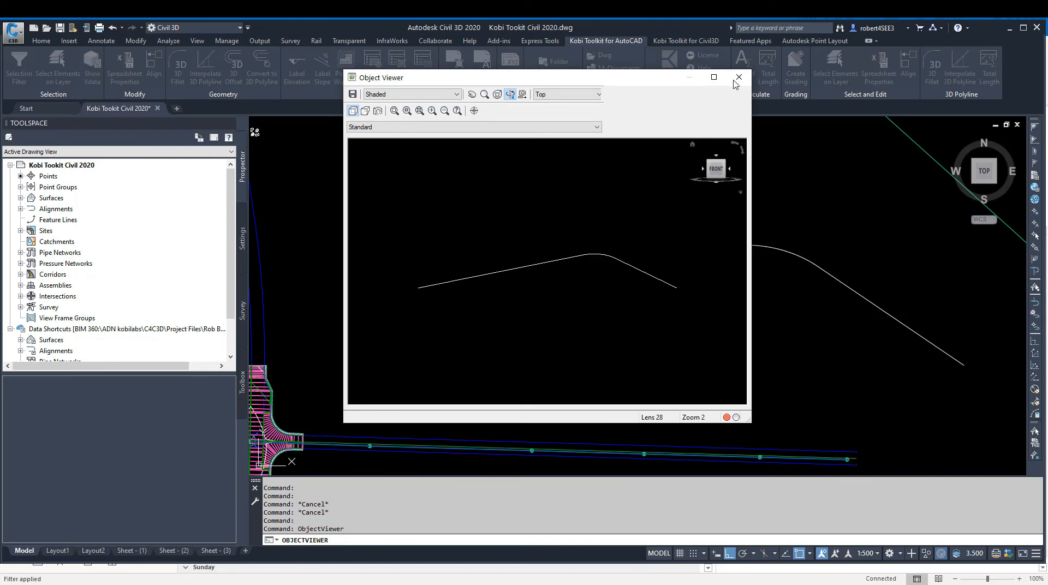
pyautogui.click(739, 76)
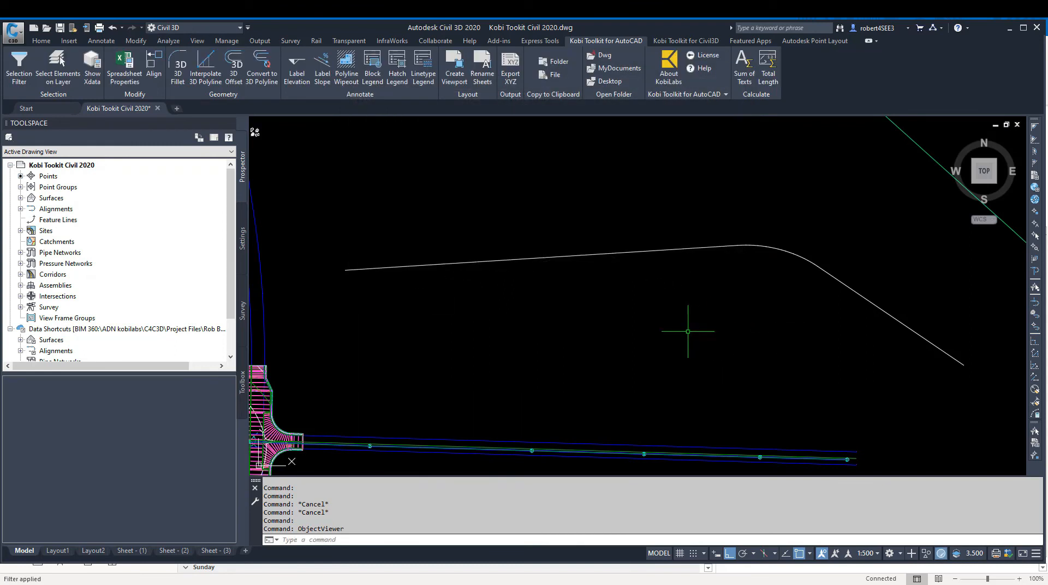